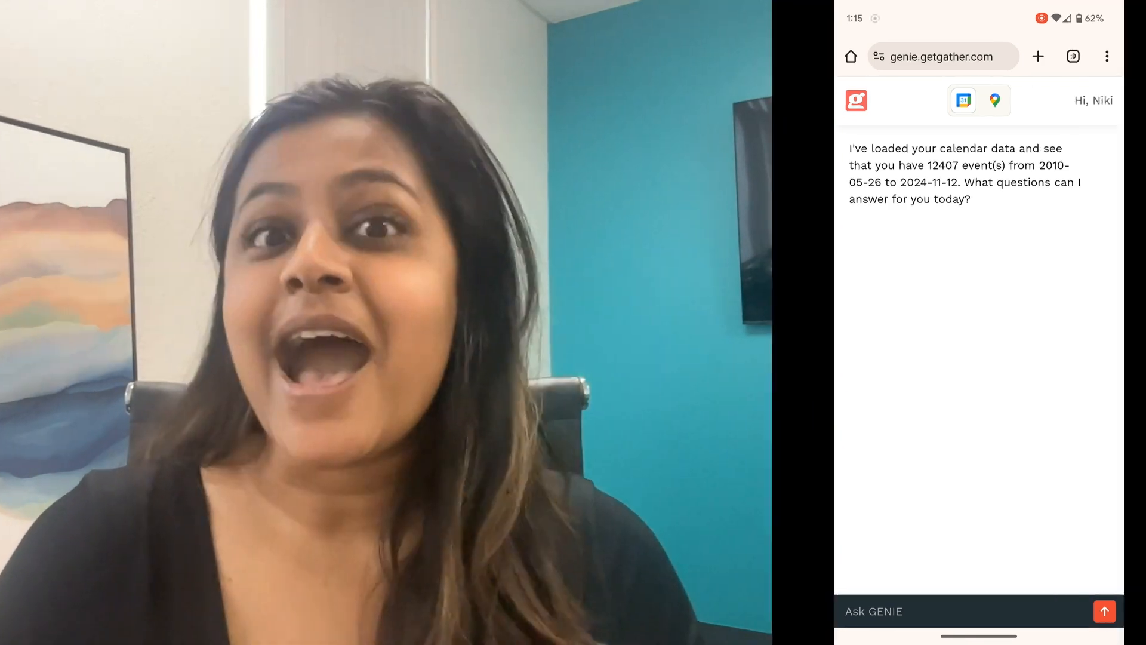
Start a question asking what fee was specified for the Sofar Sounds event.
click(978, 612)
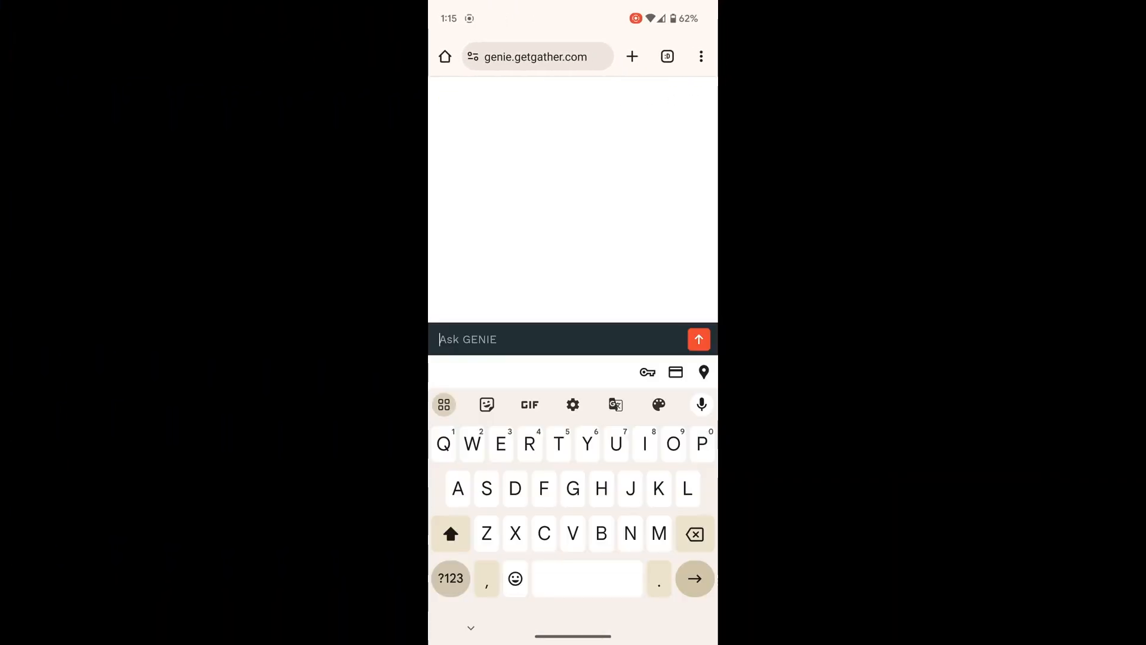
text(What was th)
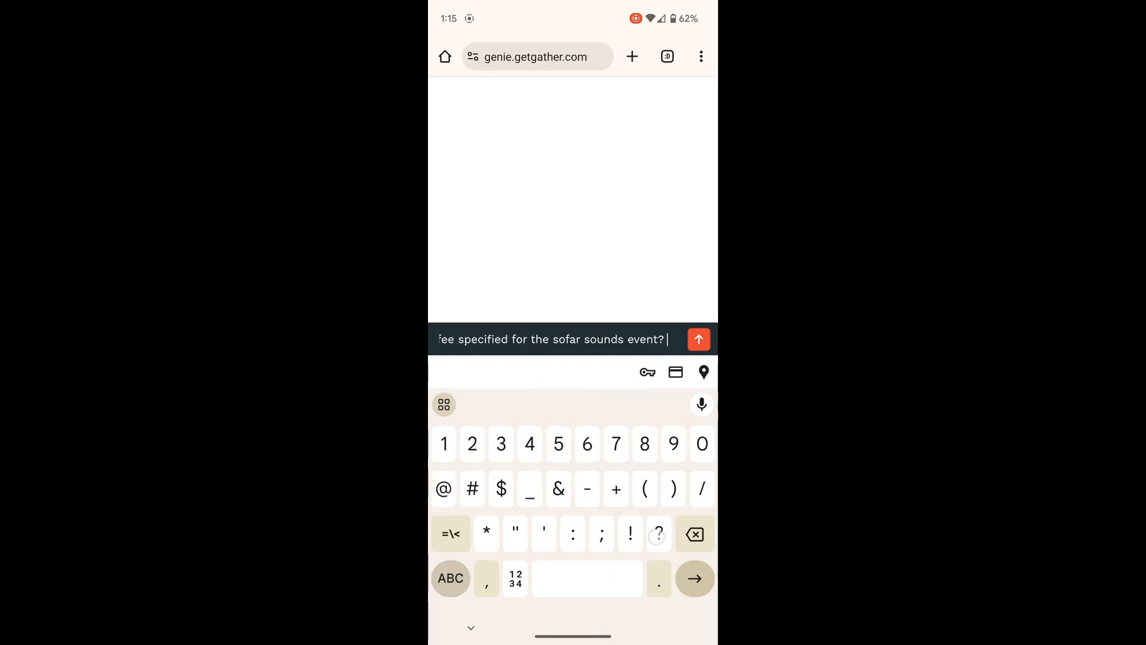
Send the Sofar Sounds fee question to GENIE.
click(697, 338)
text(I went to a)
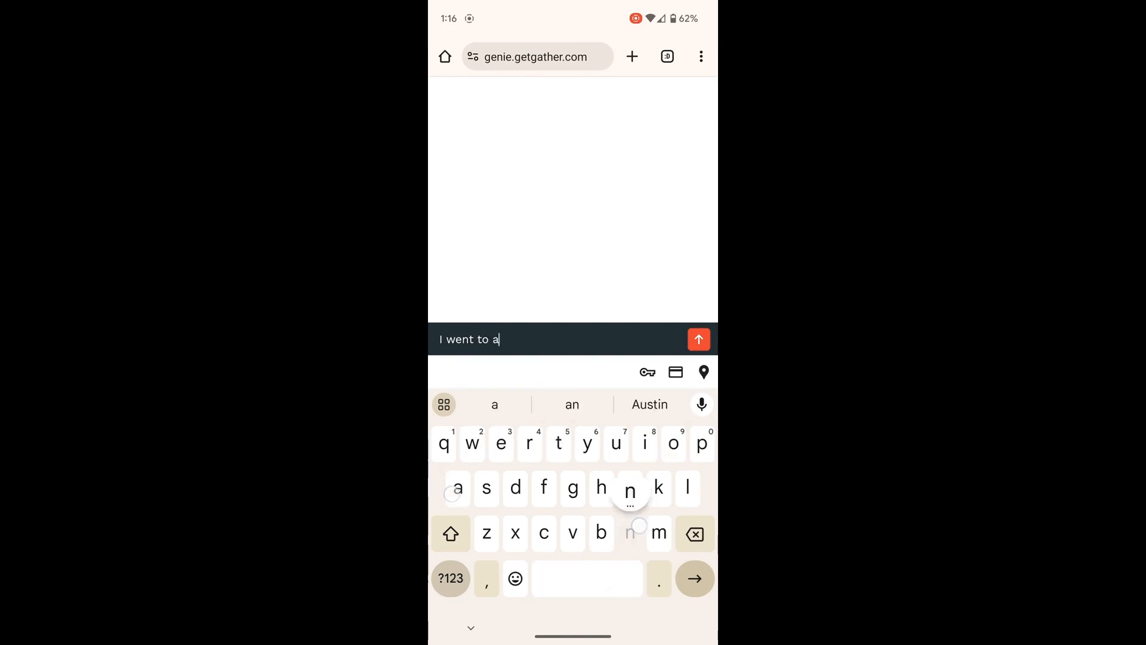
Ask who the featured artist was at the September art event.
text(n art event in)
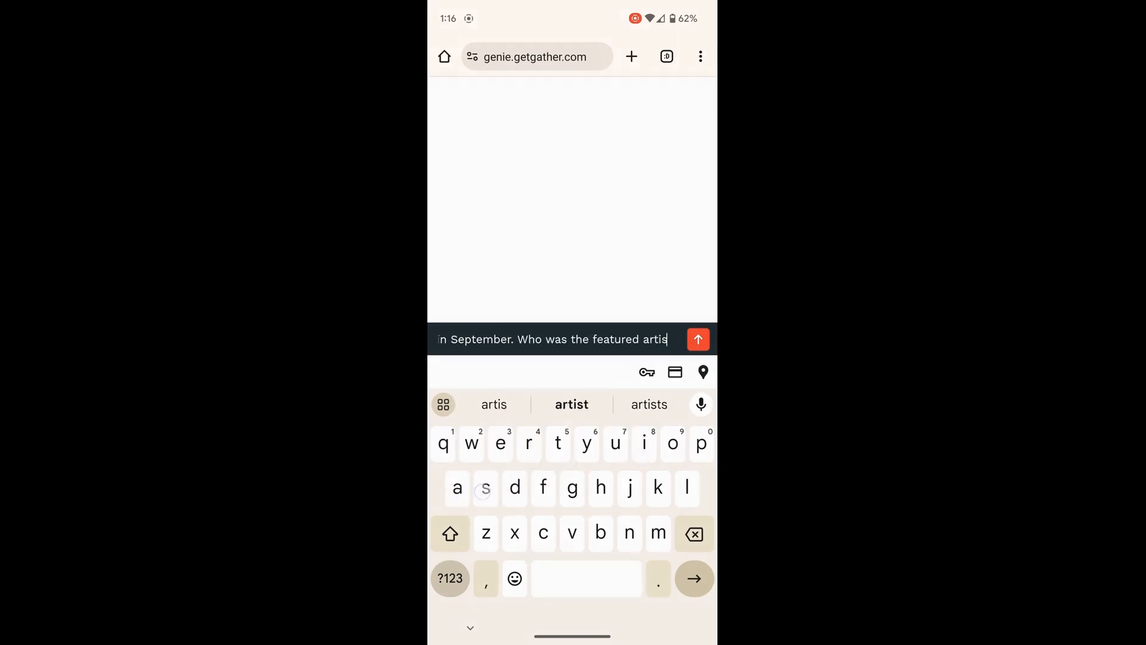
click(698, 339)
text(What is Sonya's address)
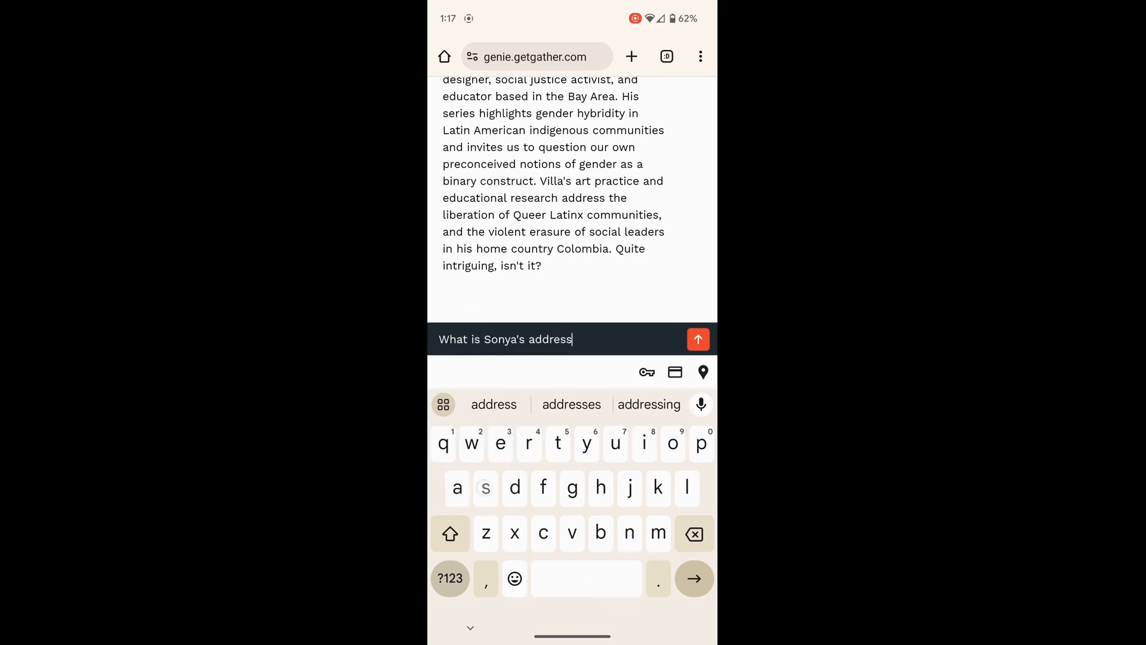
Send the question "What is Sonya's address?".
click(698, 338)
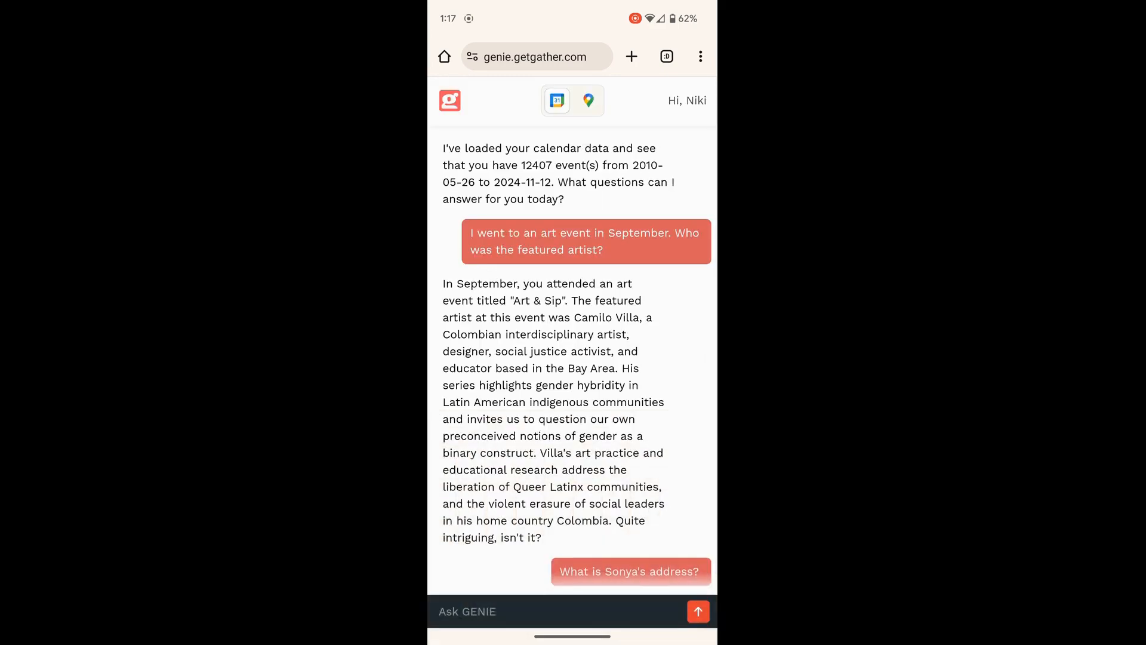